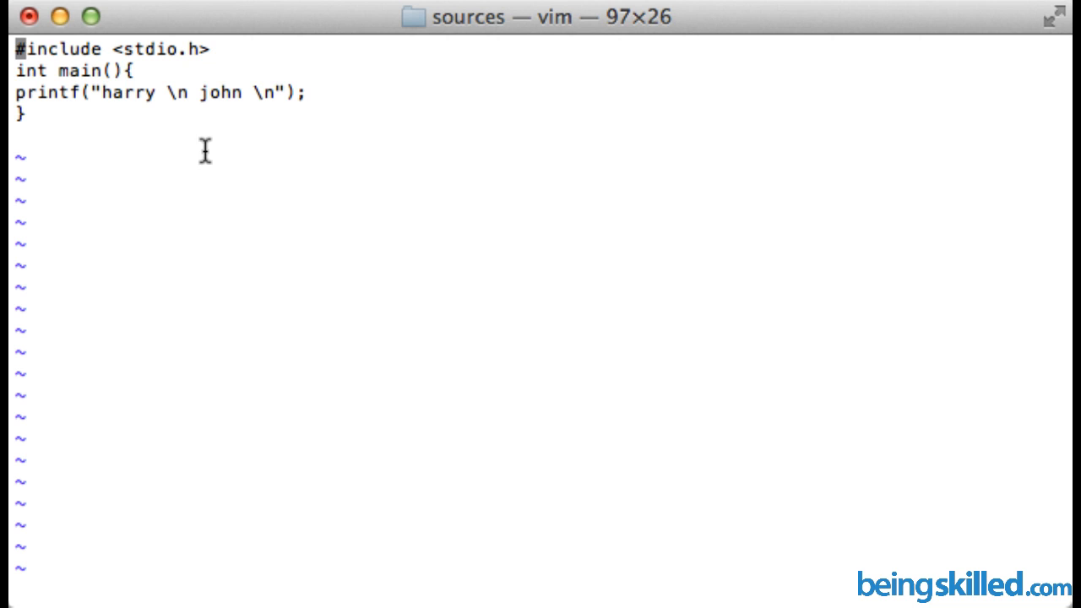
mouse_move(85, 70)
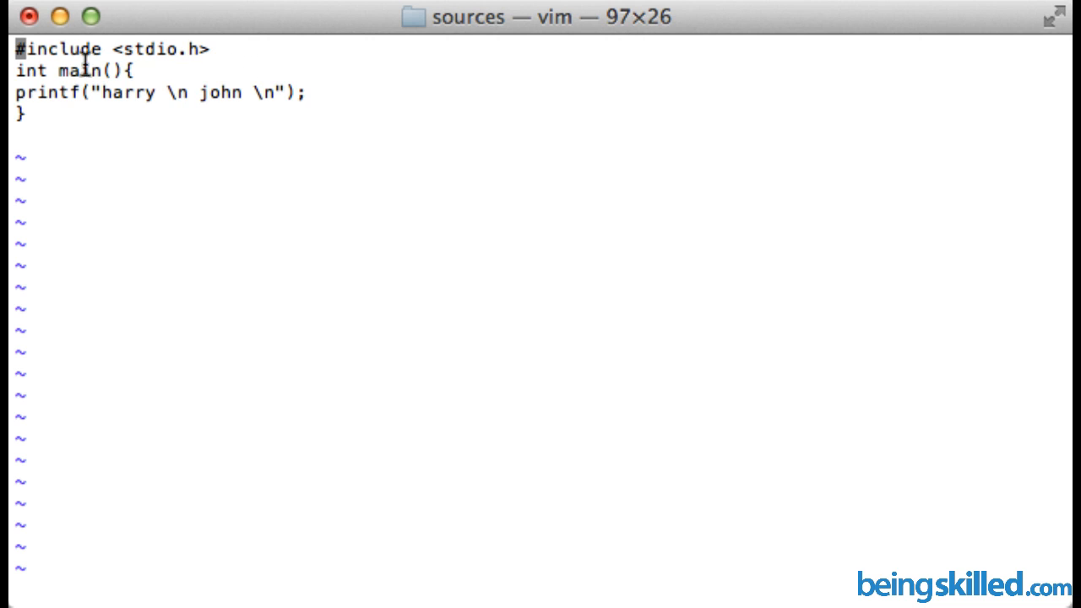
mouse_move(166, 67)
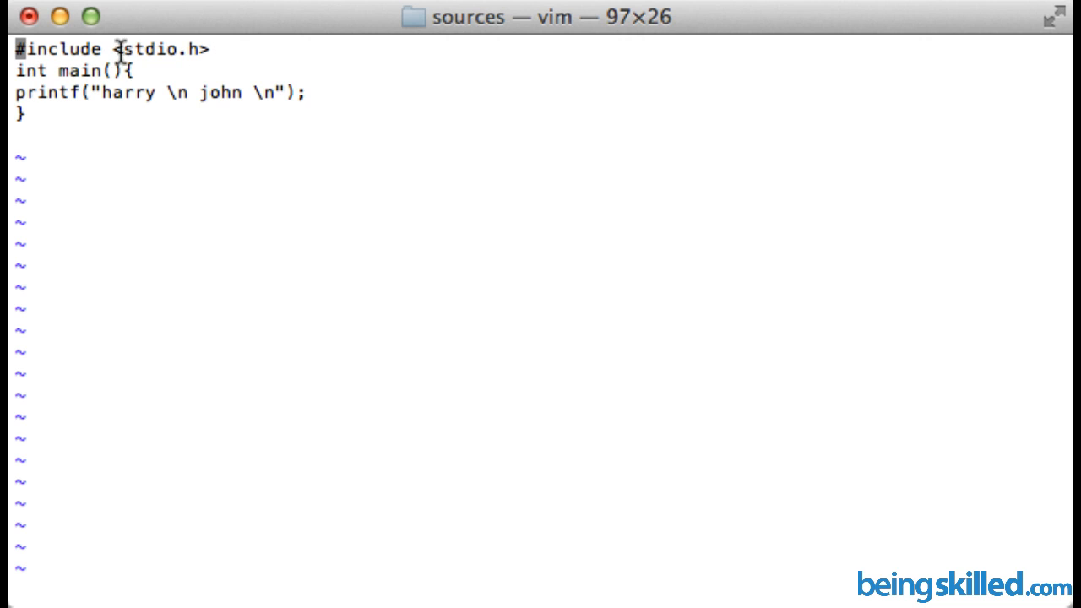
Step: Select a word in the printf line that prints harry and john with \n separators
double_click(160, 49)
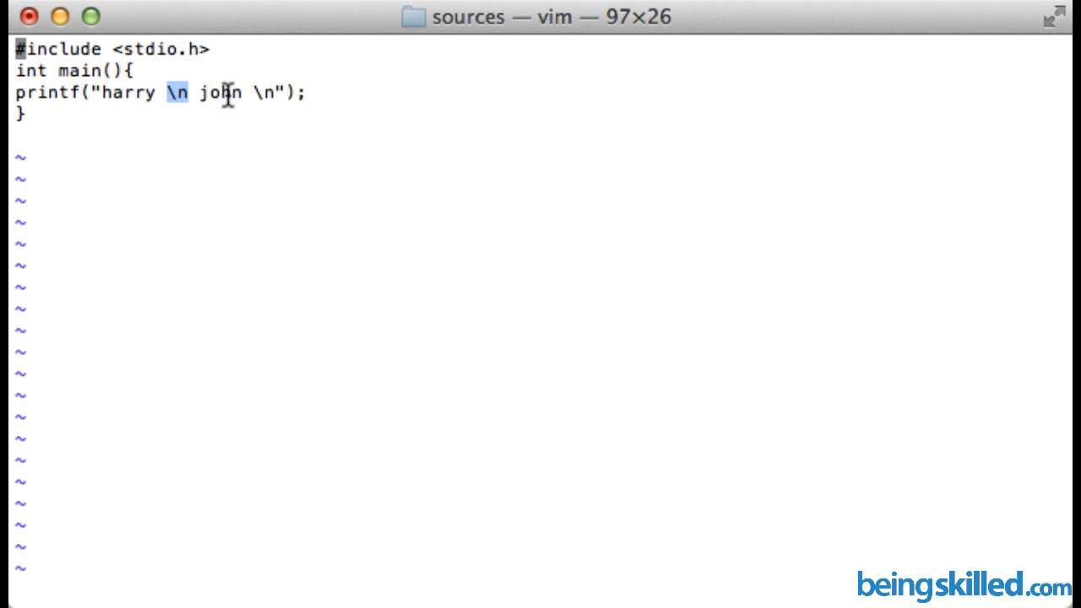
mouse_move(253, 93)
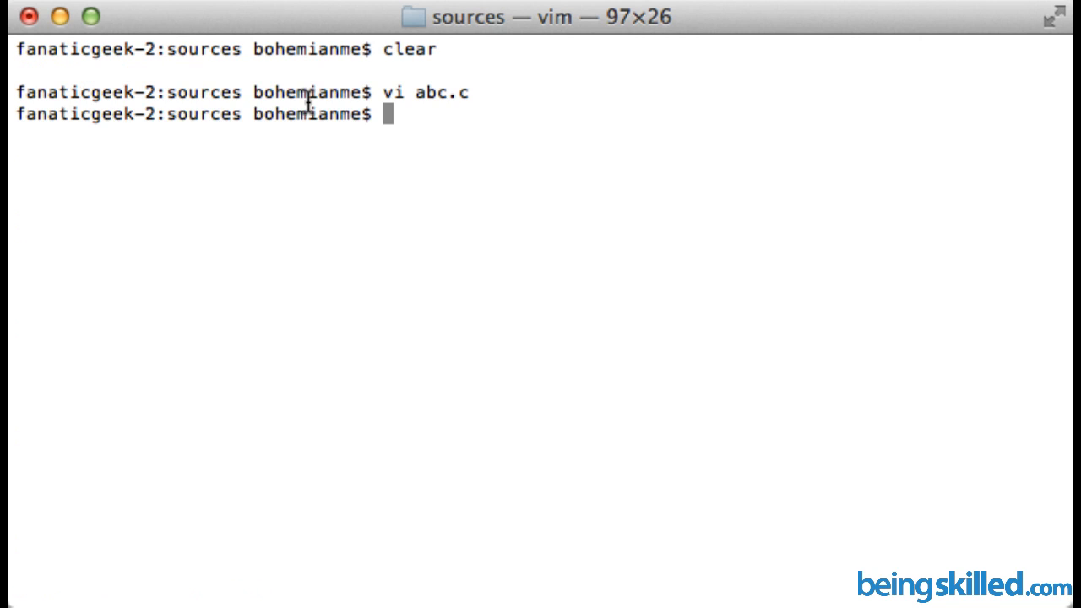
Step: Compile abc.c with the command 'cc abc.c'
type("cc")
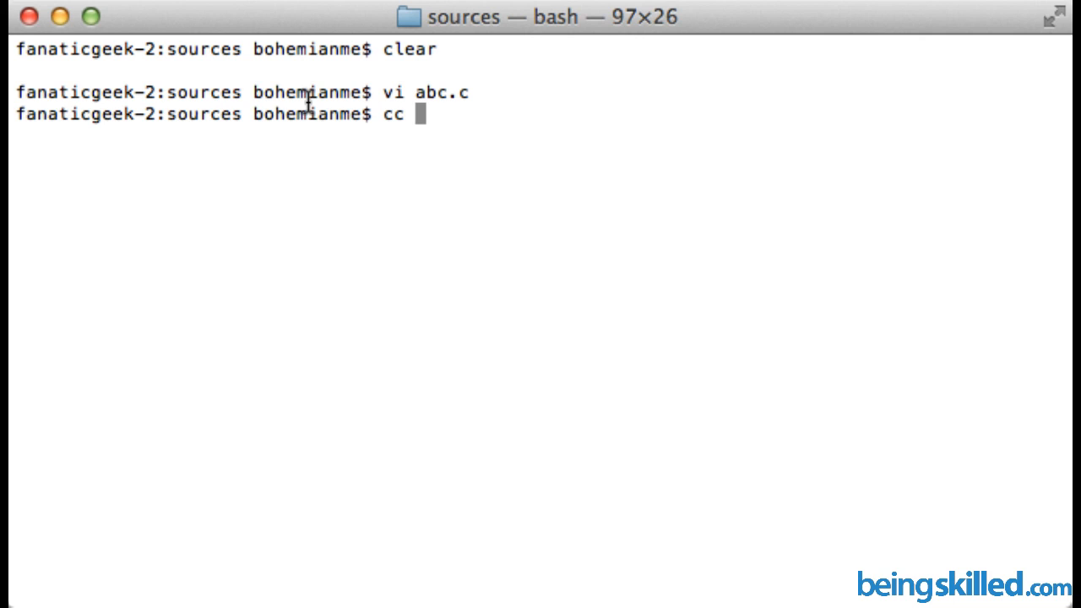
type("abc")
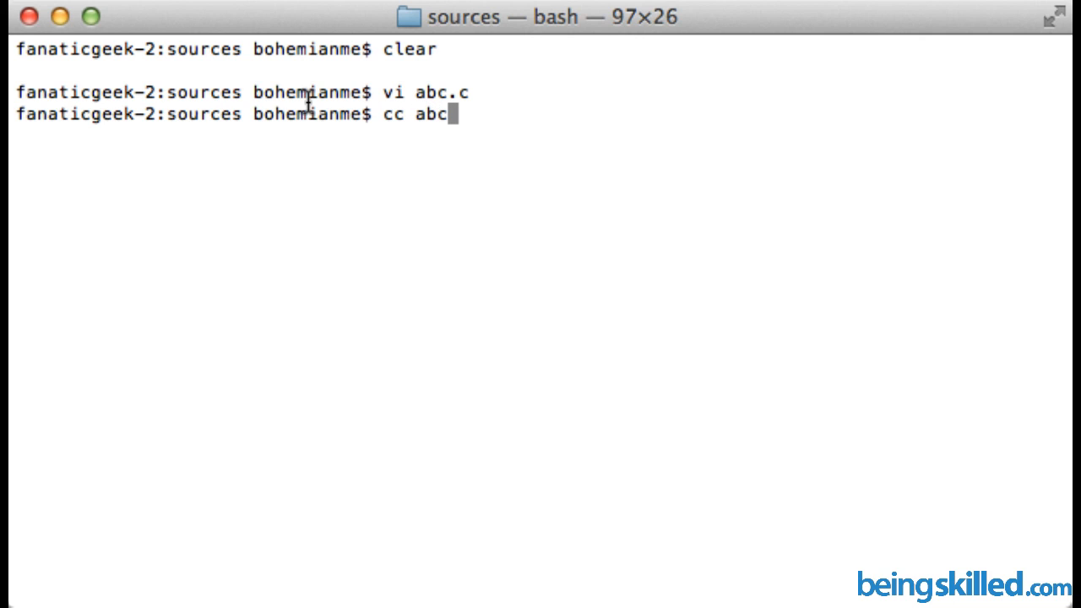
type(".c")
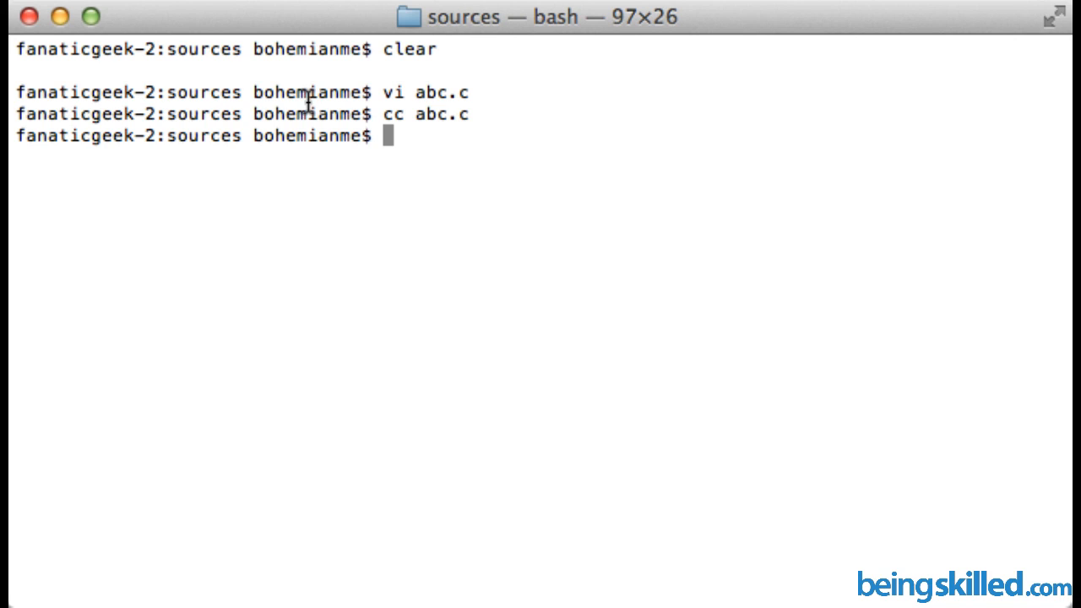
Step: Run ./a.out to print 'harry' and 'john' on separate lines
type("./a.out")
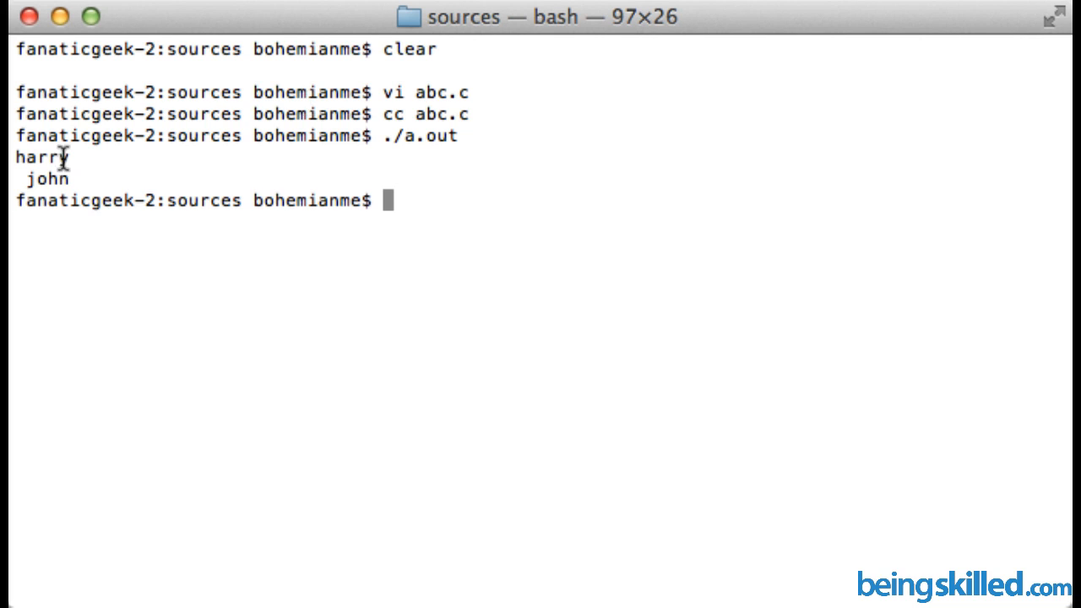
mouse_move(38, 170)
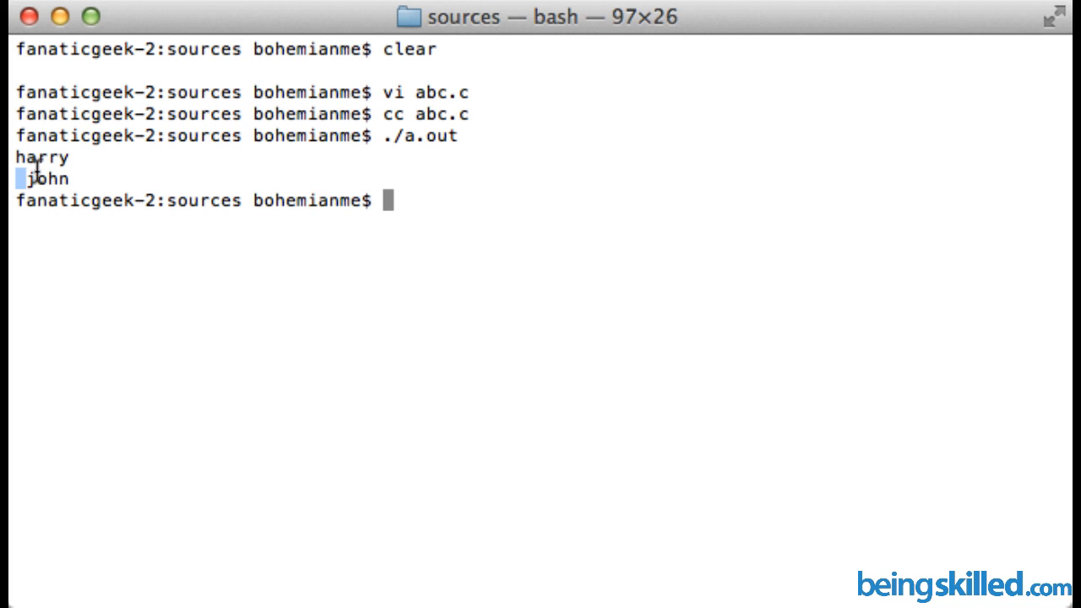
mouse_move(296, 220)
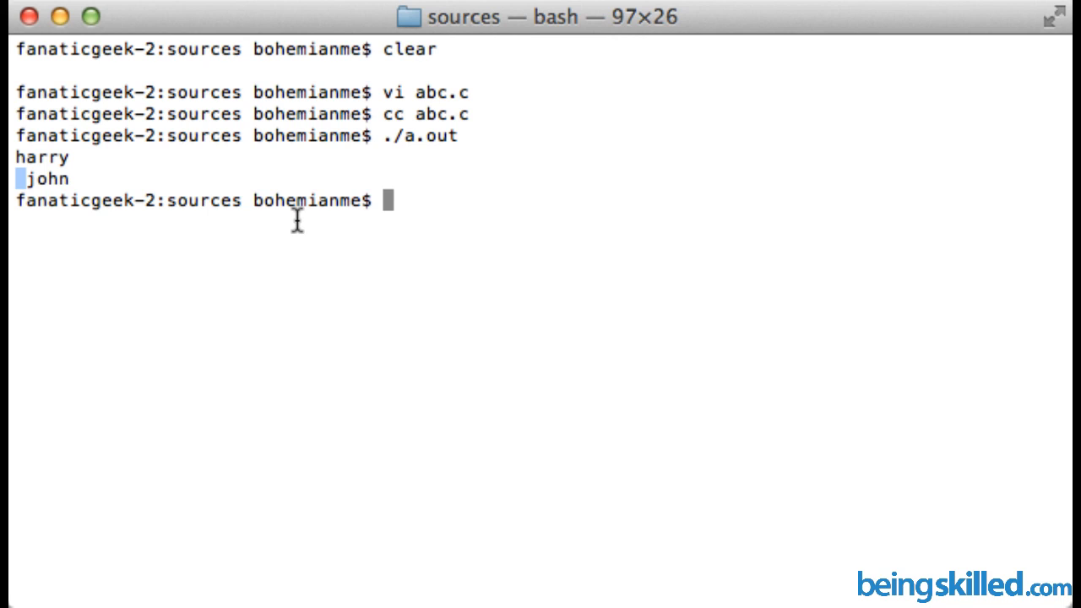